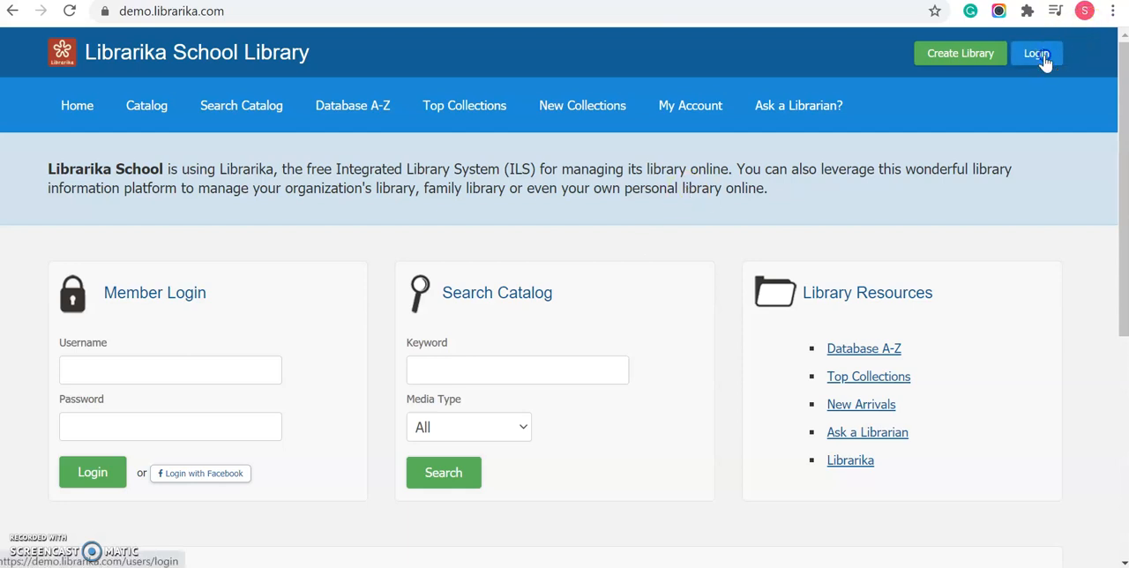
# Log in with the saved demo administrator username and its password
pyautogui.click(1038, 53)
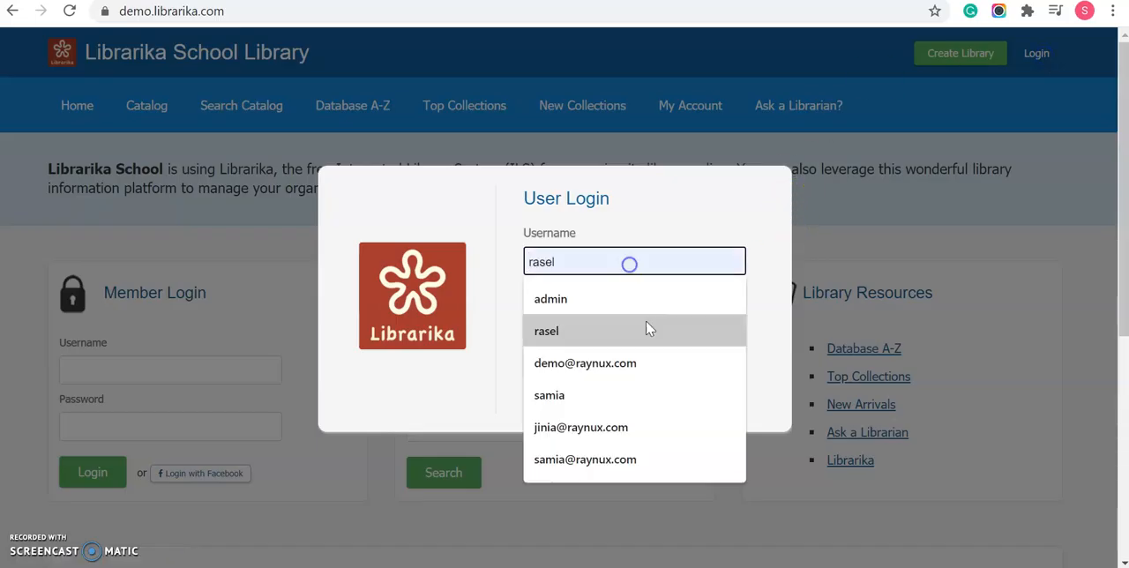
pyautogui.click(586, 364)
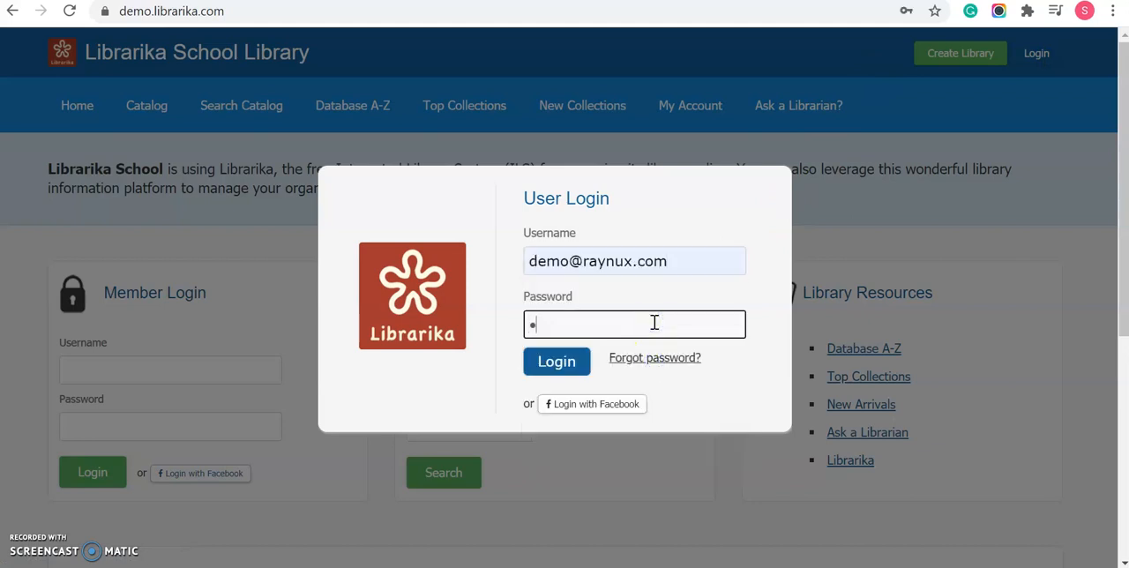
pyautogui.write('password')
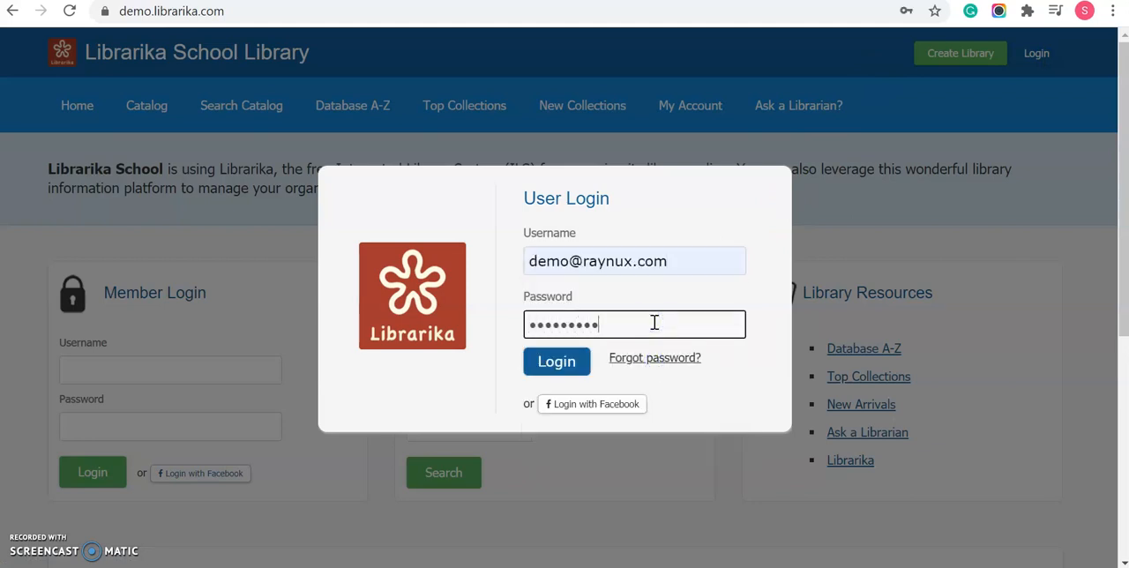
pyautogui.click(556, 360)
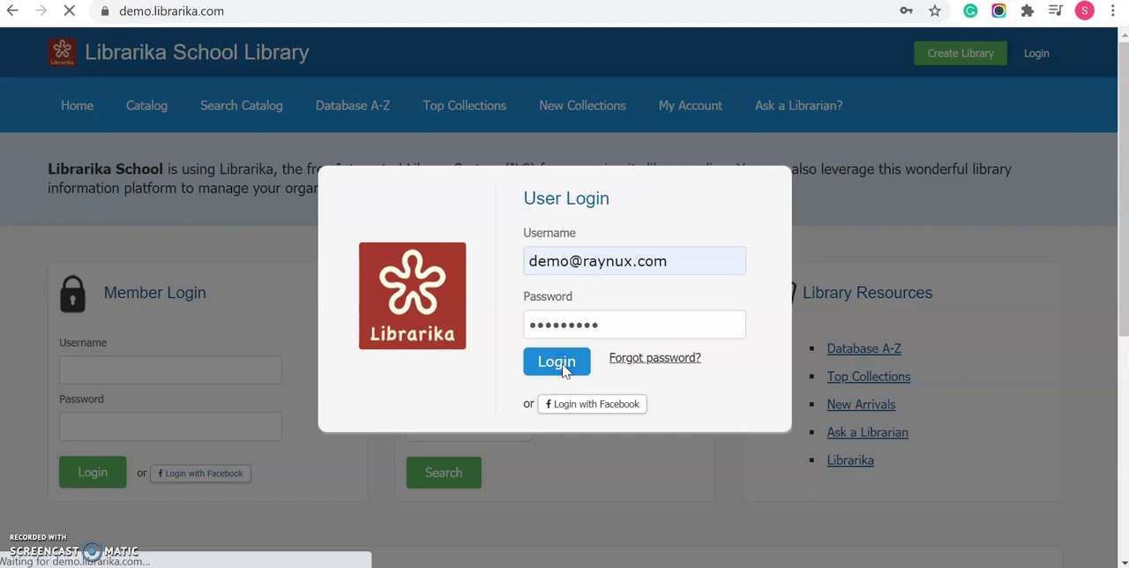
# Go to the Dashboard from the avatar menu, then Manage > Library Information
pyautogui.click(558, 360)
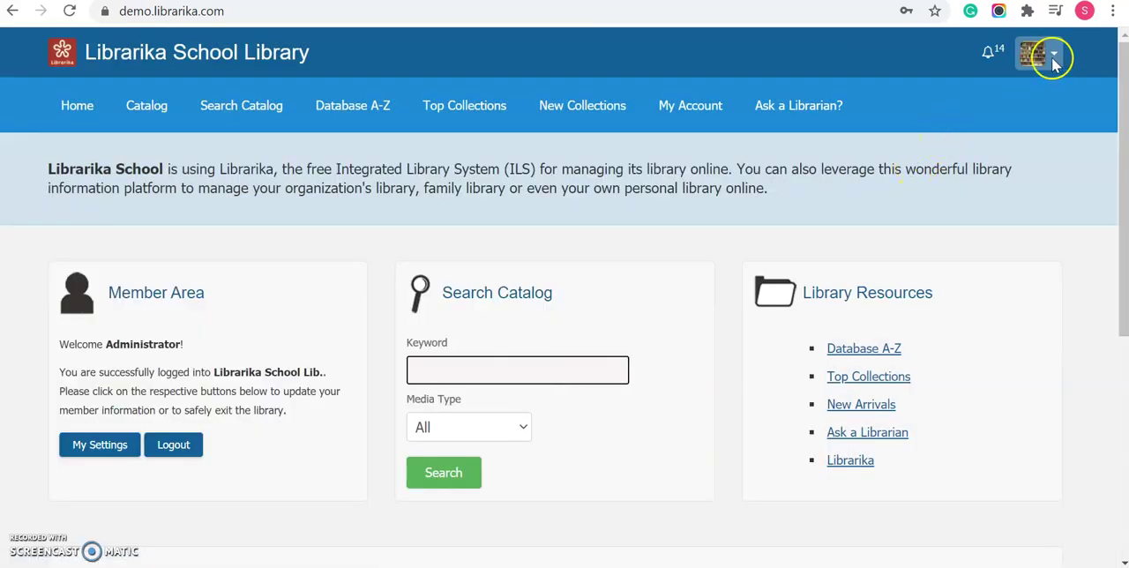
pyautogui.click(1044, 54)
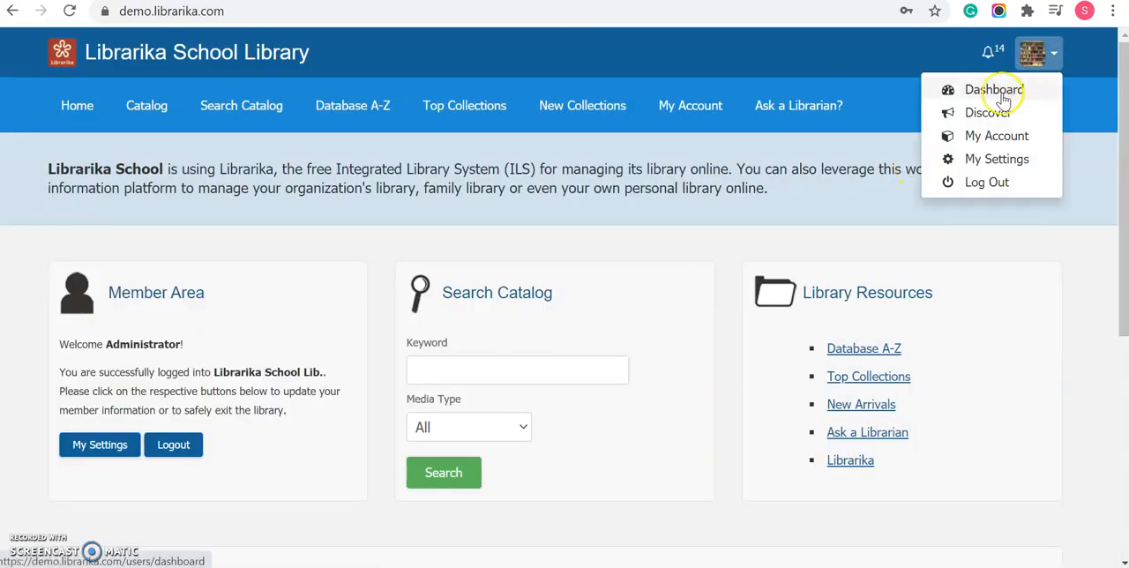
pyautogui.click(995, 88)
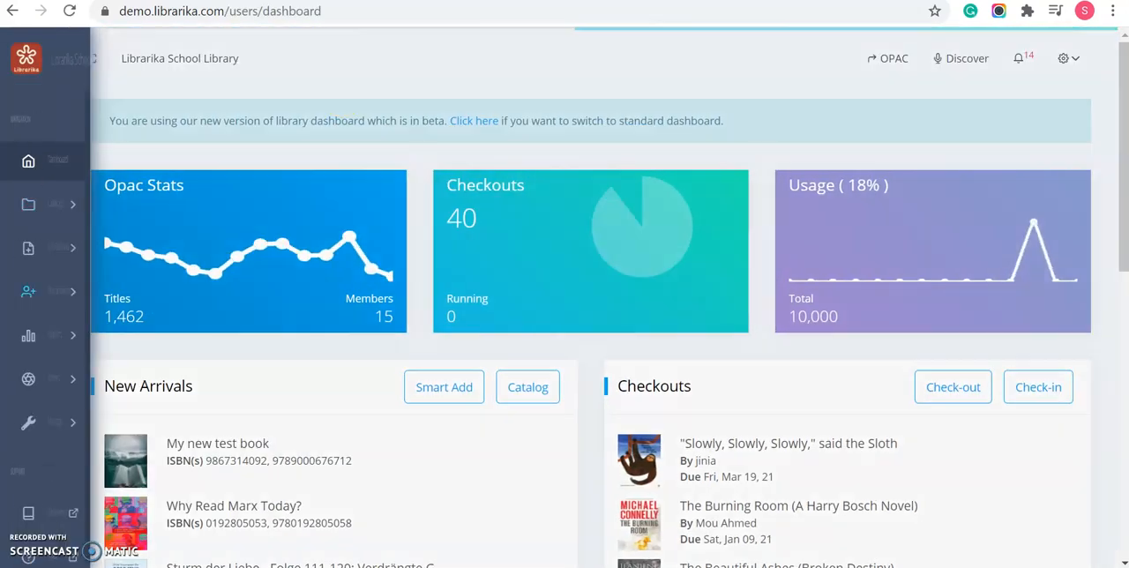
pyautogui.click(28, 422)
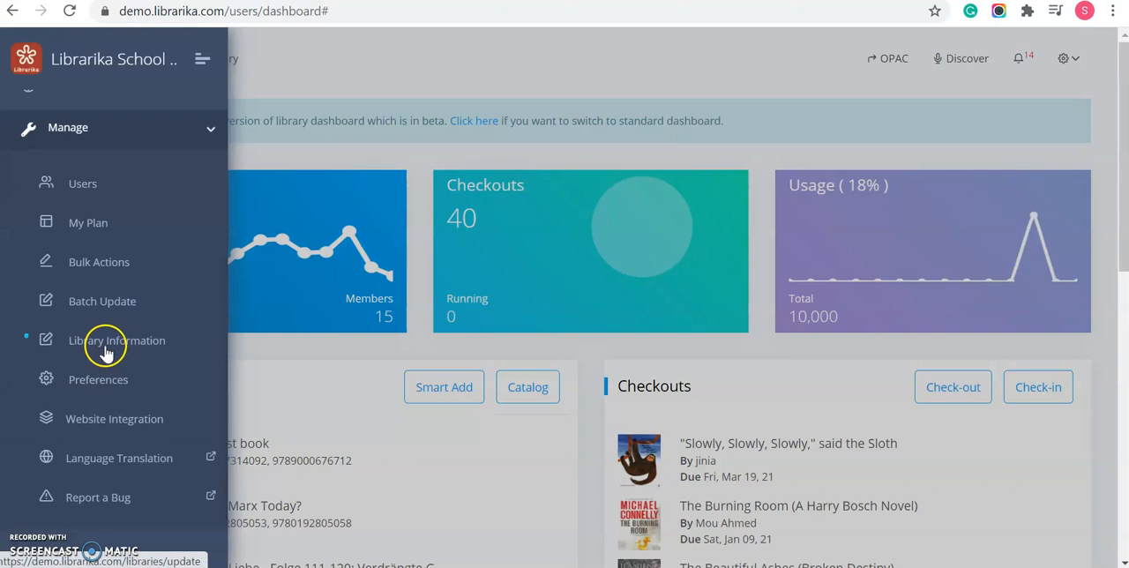
pyautogui.click(116, 340)
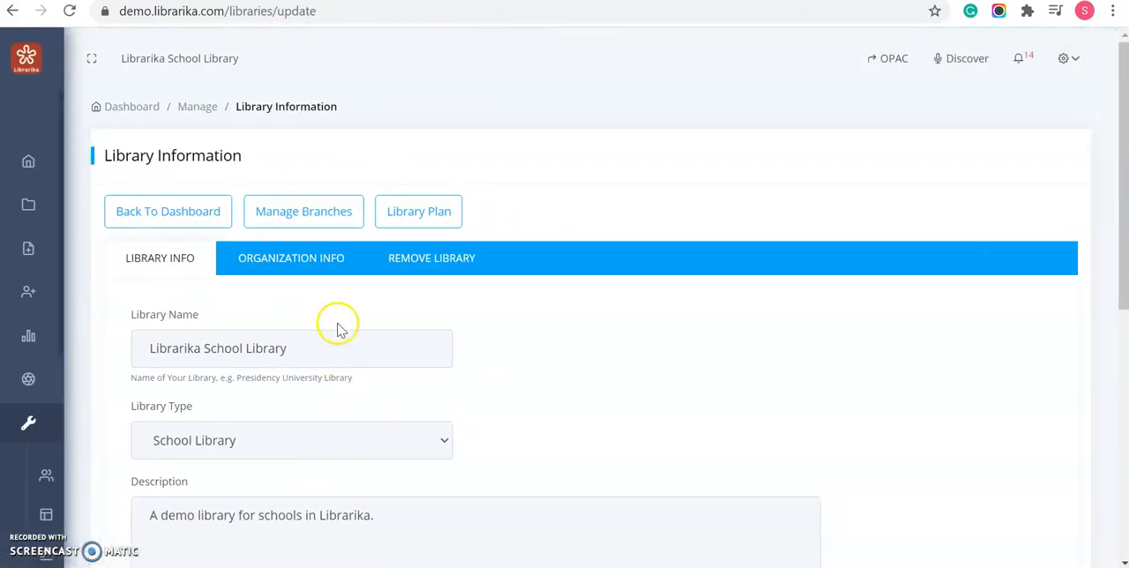
pyautogui.scroll(-3)
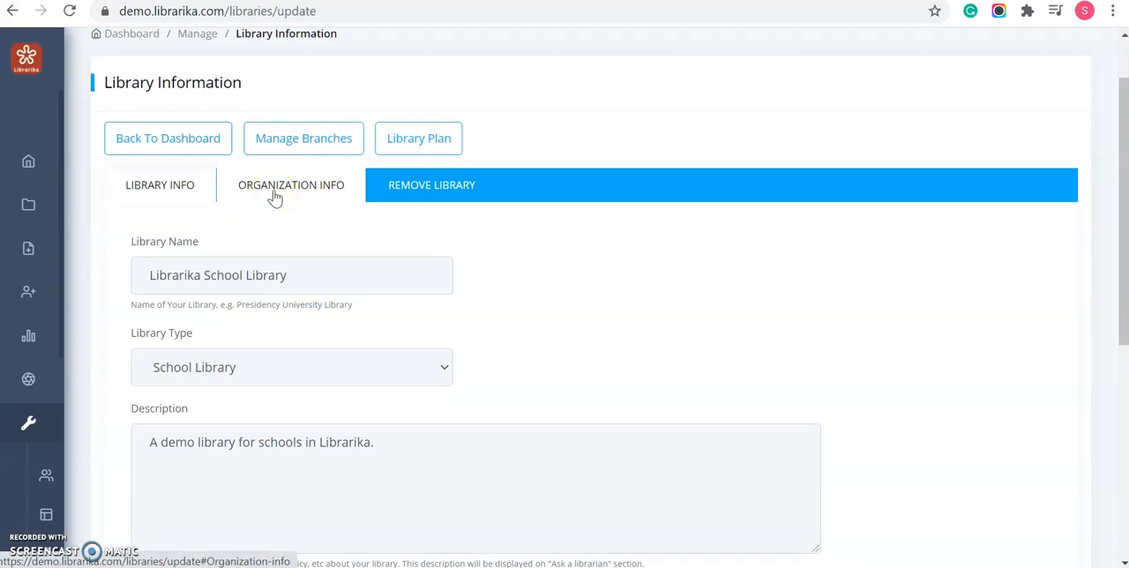
# In Organization Info, choose app-icon.512x512.png as the new logo file
pyautogui.click(291, 183)
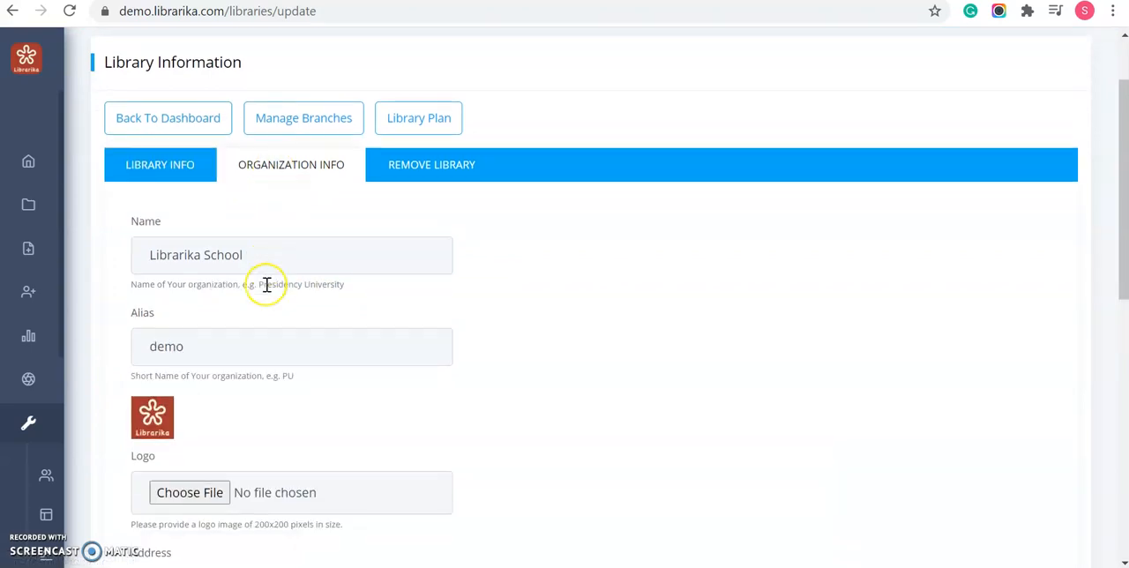
pyautogui.scroll(-3)
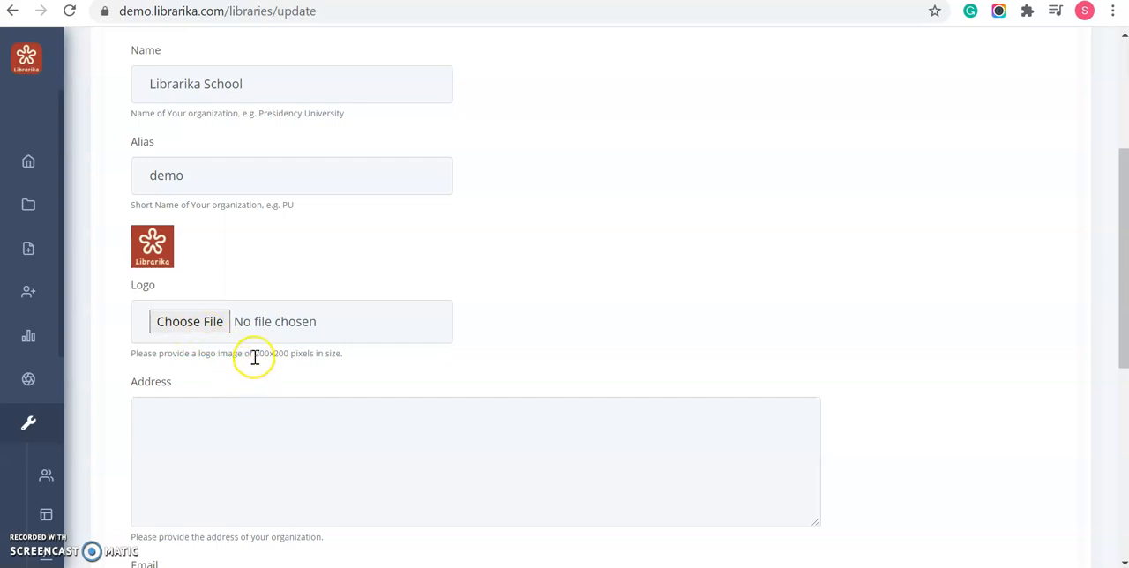
pyautogui.moveTo(254, 353); pyautogui.dragTo(342, 353)
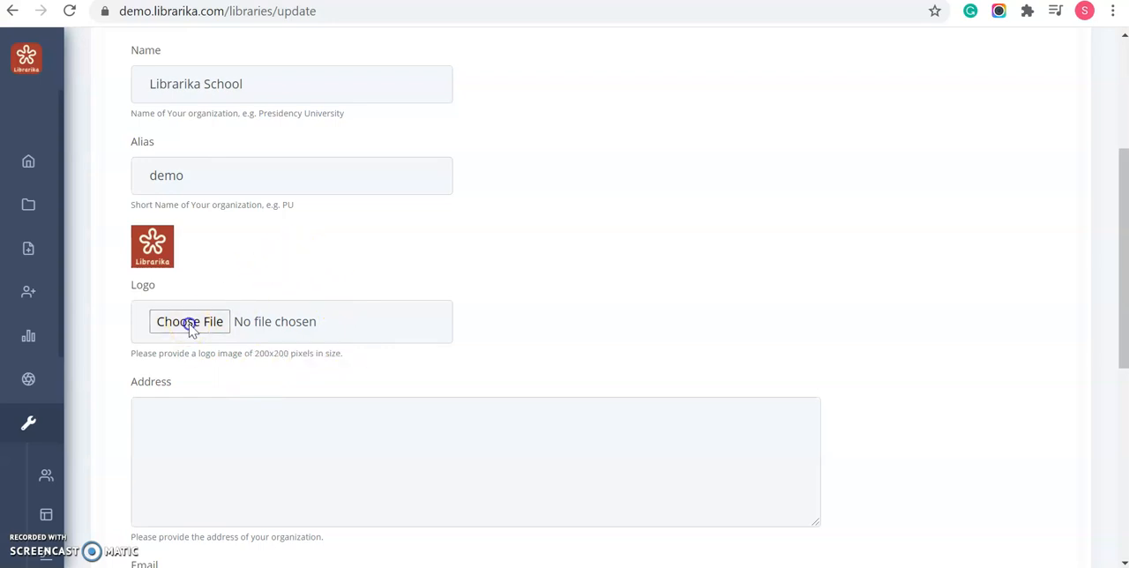
pyautogui.click(189, 321)
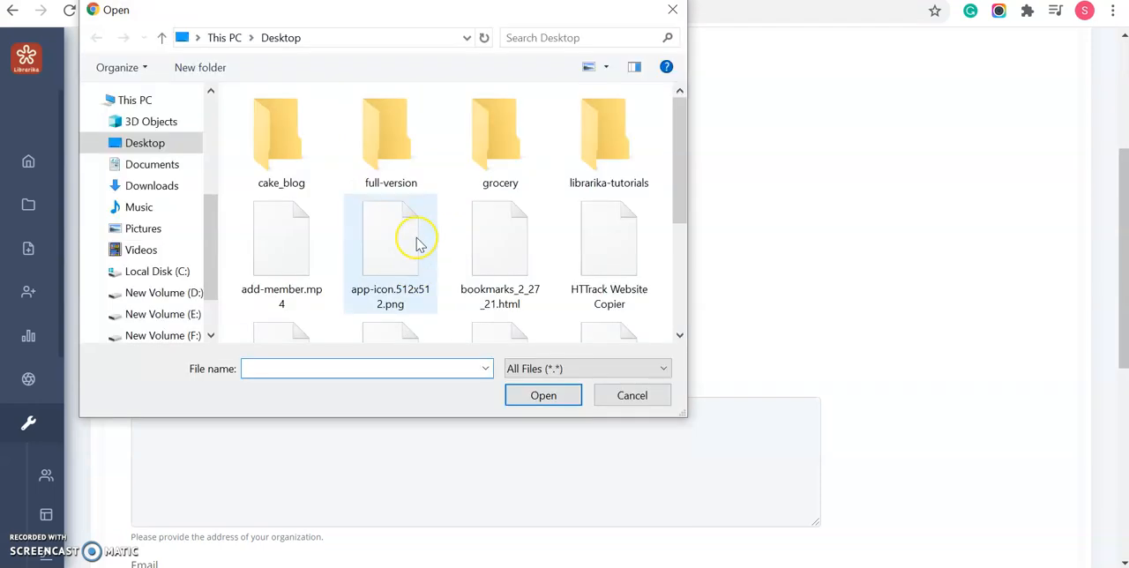
pyautogui.click(389, 239)
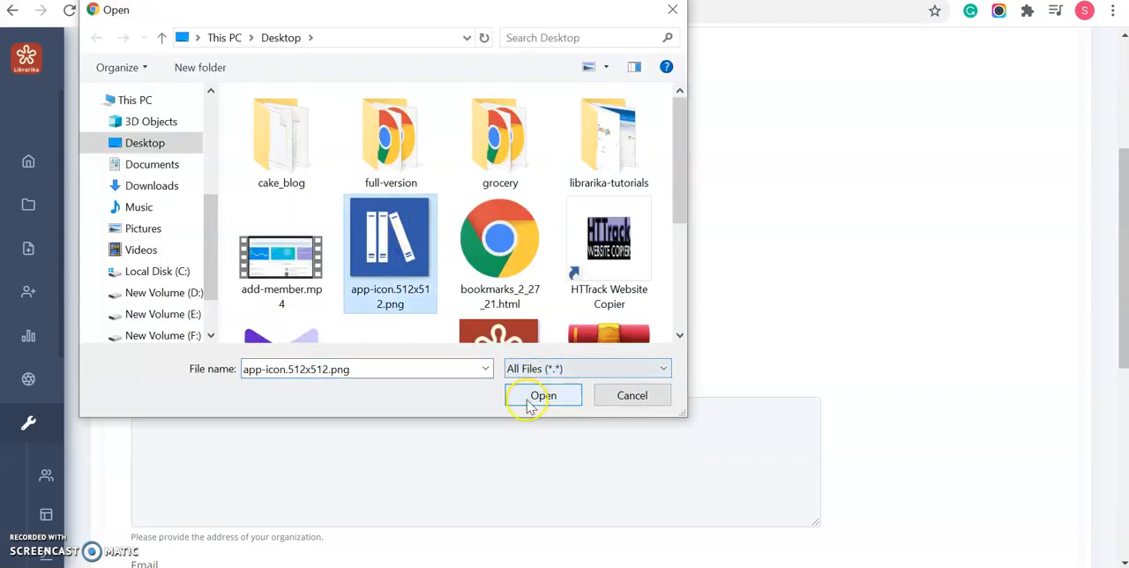
pyautogui.click(543, 395)
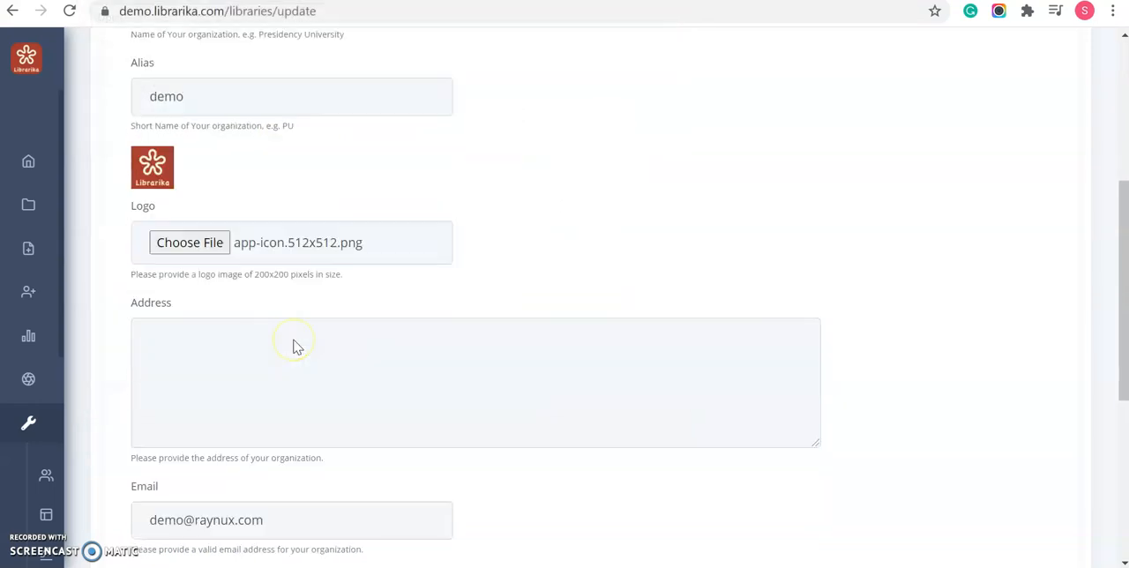
# Submit the organization details so the new logo is saved
pyautogui.scroll(-3)
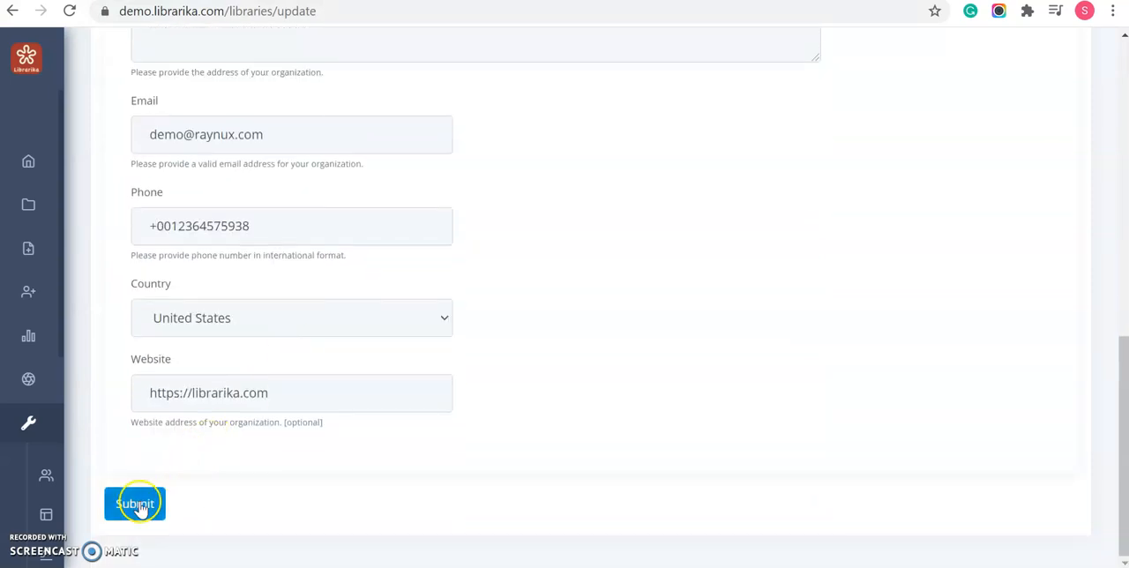
pyautogui.click(134, 503)
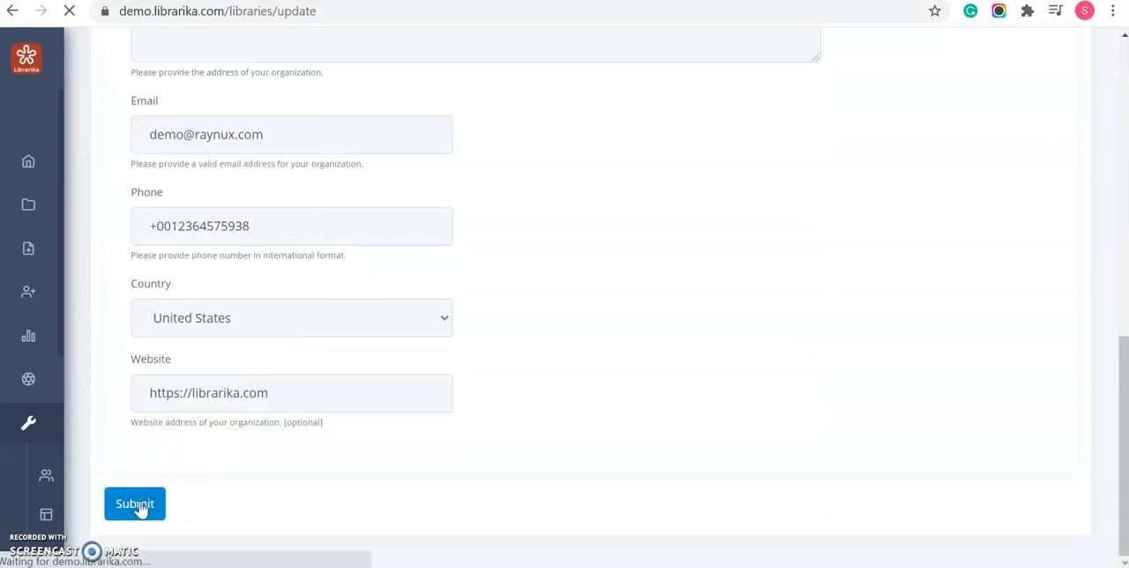
pyautogui.click(134, 503)
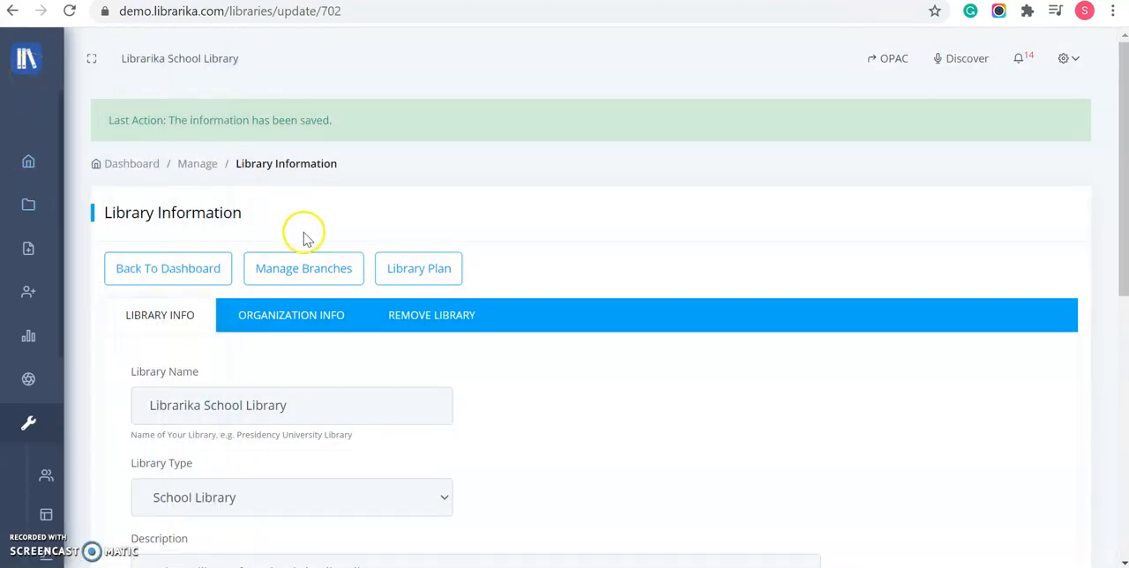
# Reopen Organization Info and check the Logo field shows the blue book icon
pyautogui.click(291, 314)
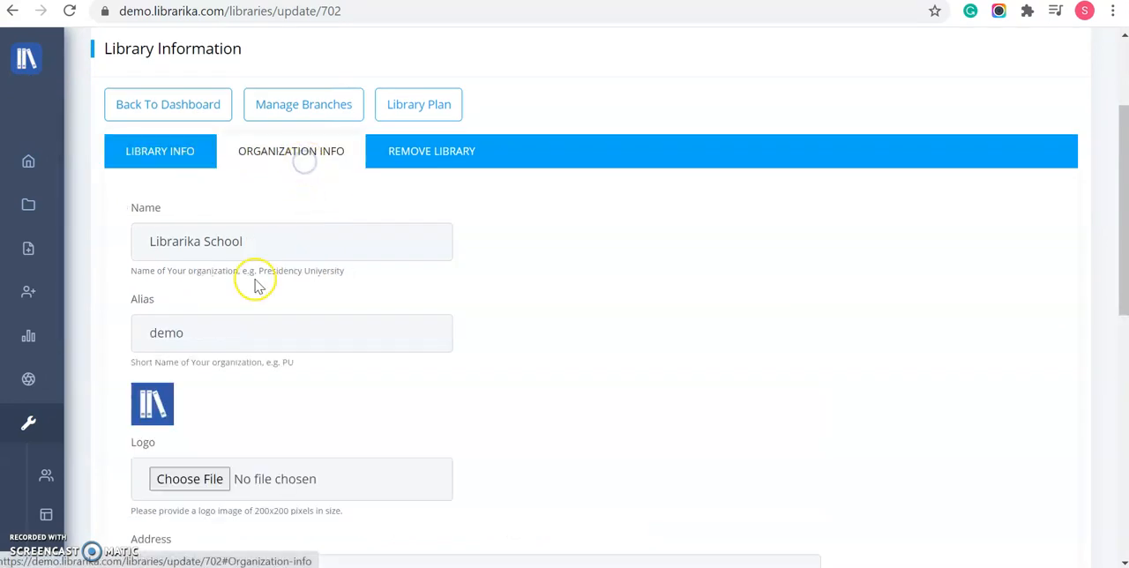
pyautogui.scroll(-3)
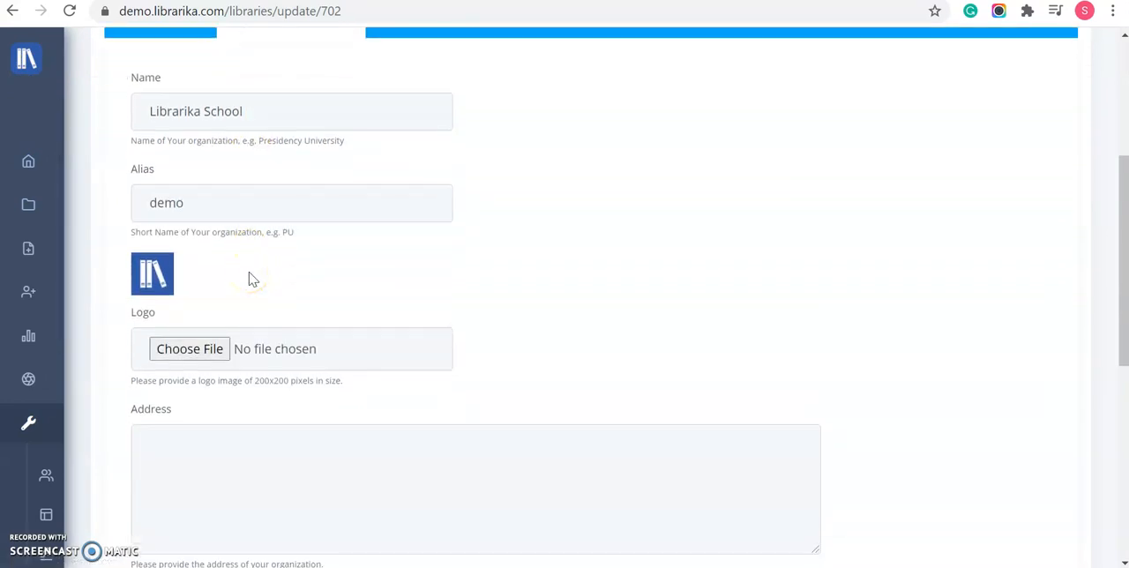
pyautogui.moveTo(17, 520)
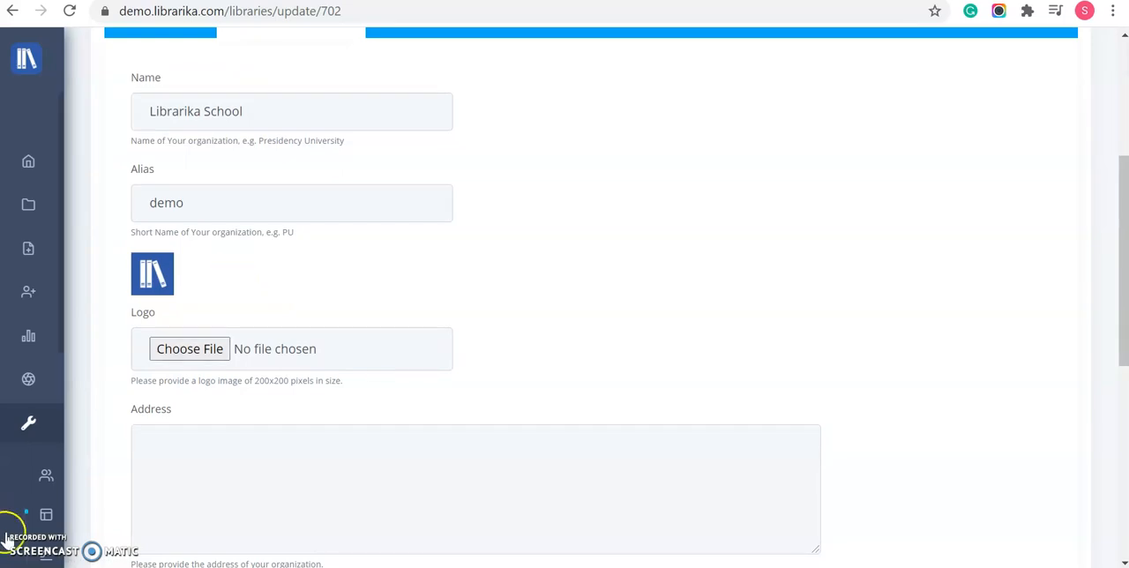